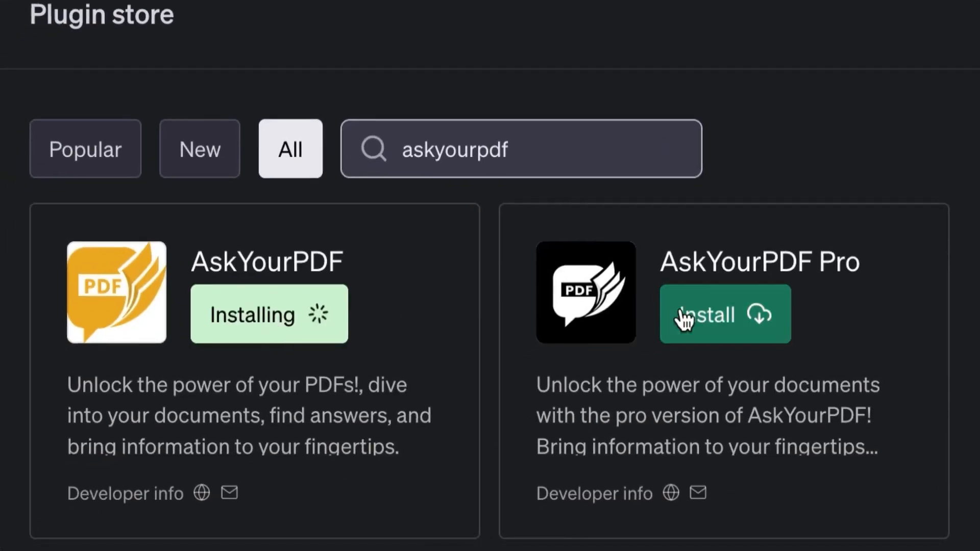
# Install the AskYourPDF Pro plugin from the Plugin store and enable it for this chat.
pyautogui.click(724, 314)
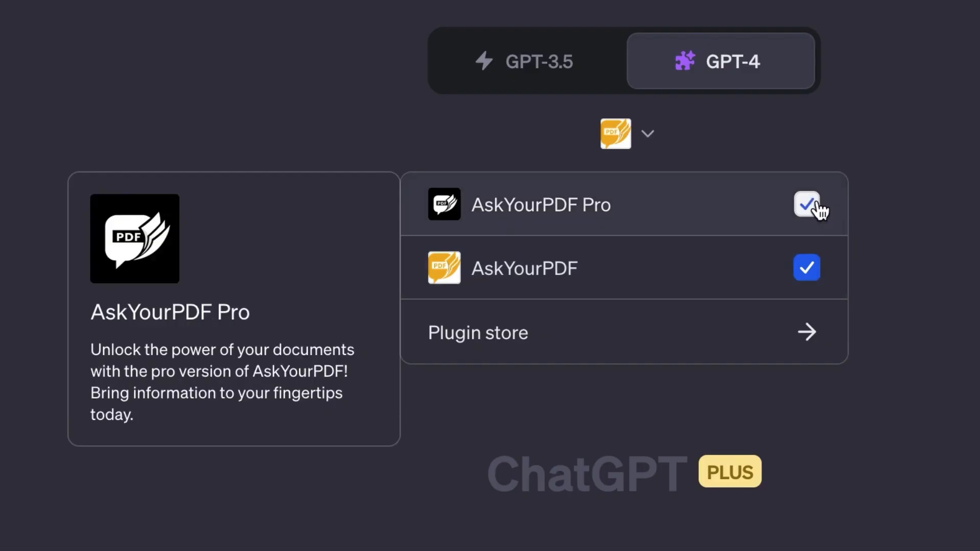
pyautogui.click(807, 203)
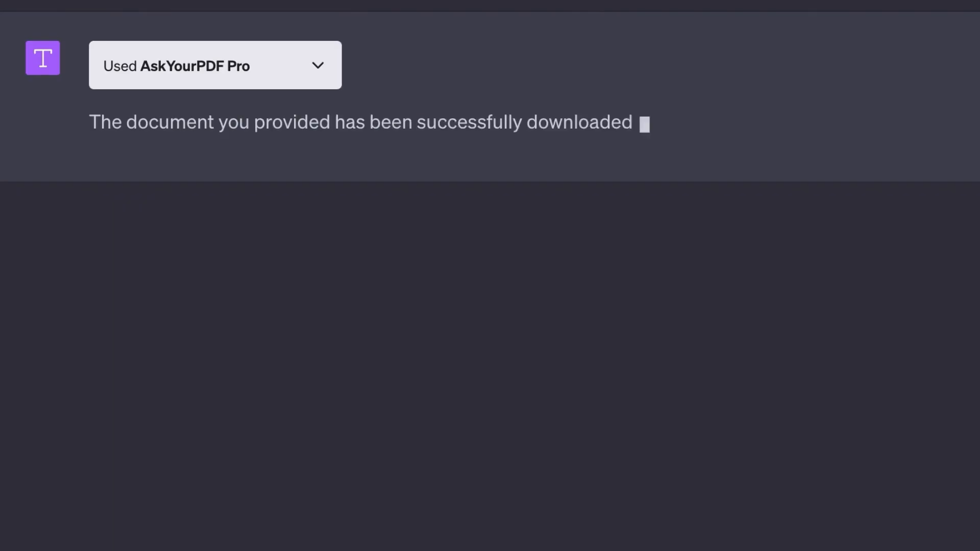